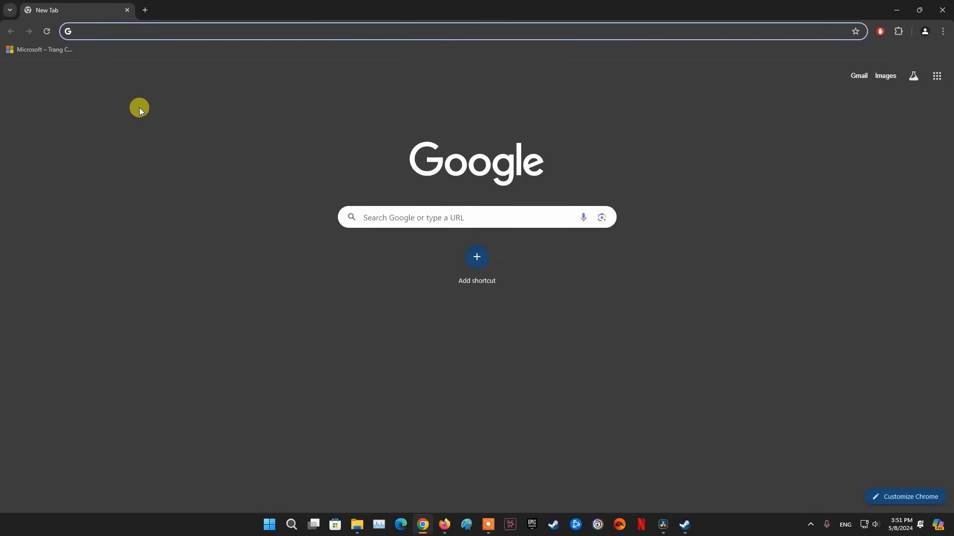
Step: Load status.playstation.com and close the 'Having issues' PlayStation Repairs popup
text(status.playstation.com)
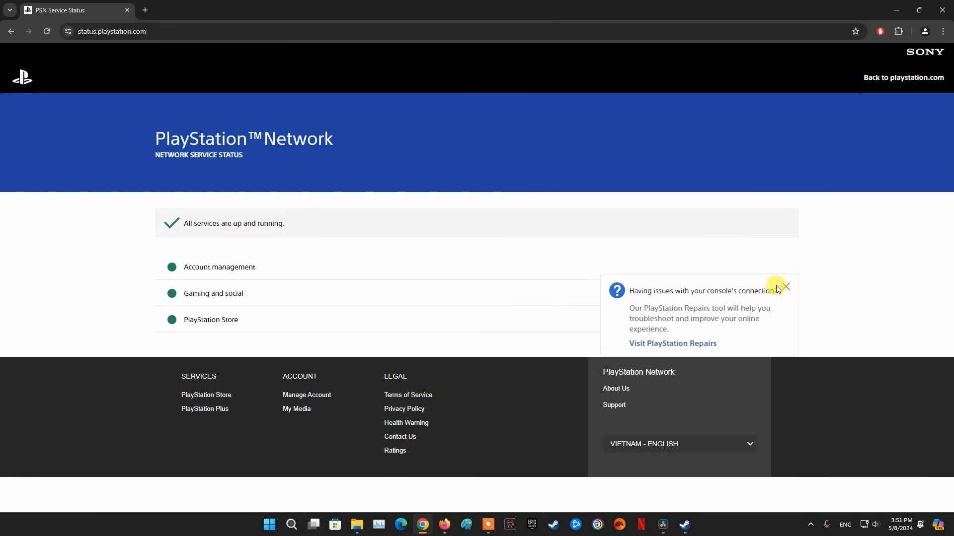
click(786, 286)
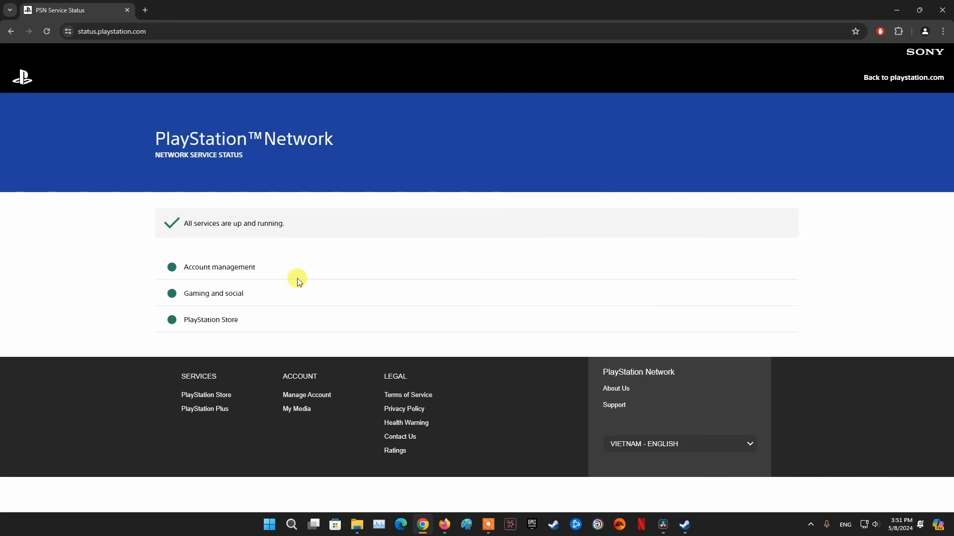